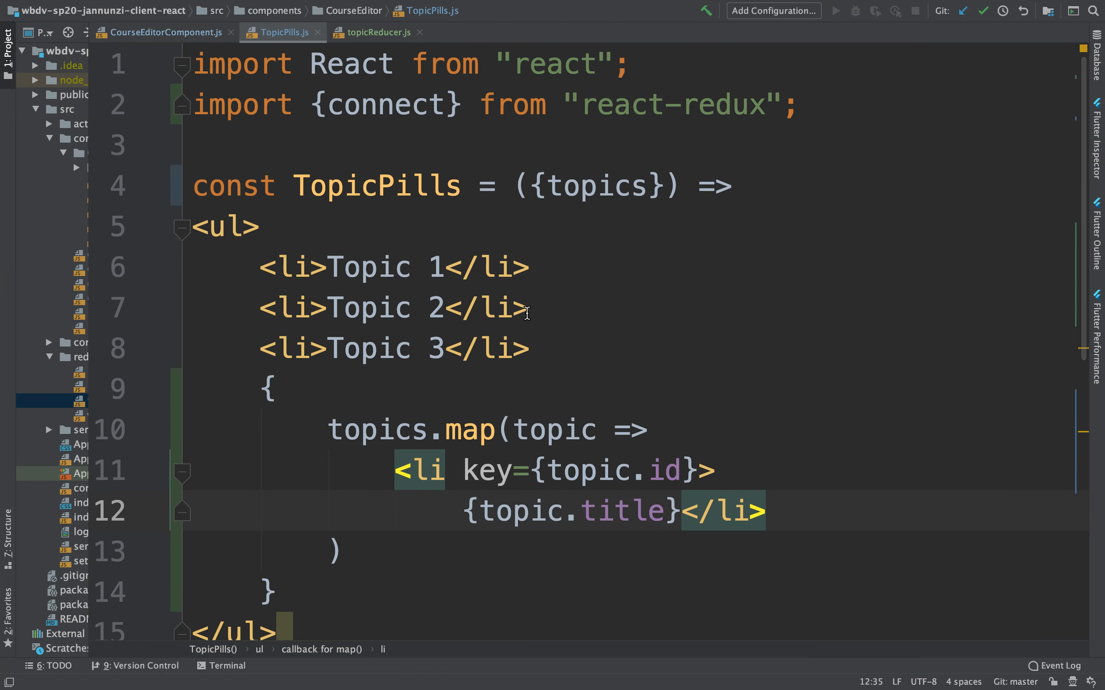
pyautogui.moveTo(590, 453)
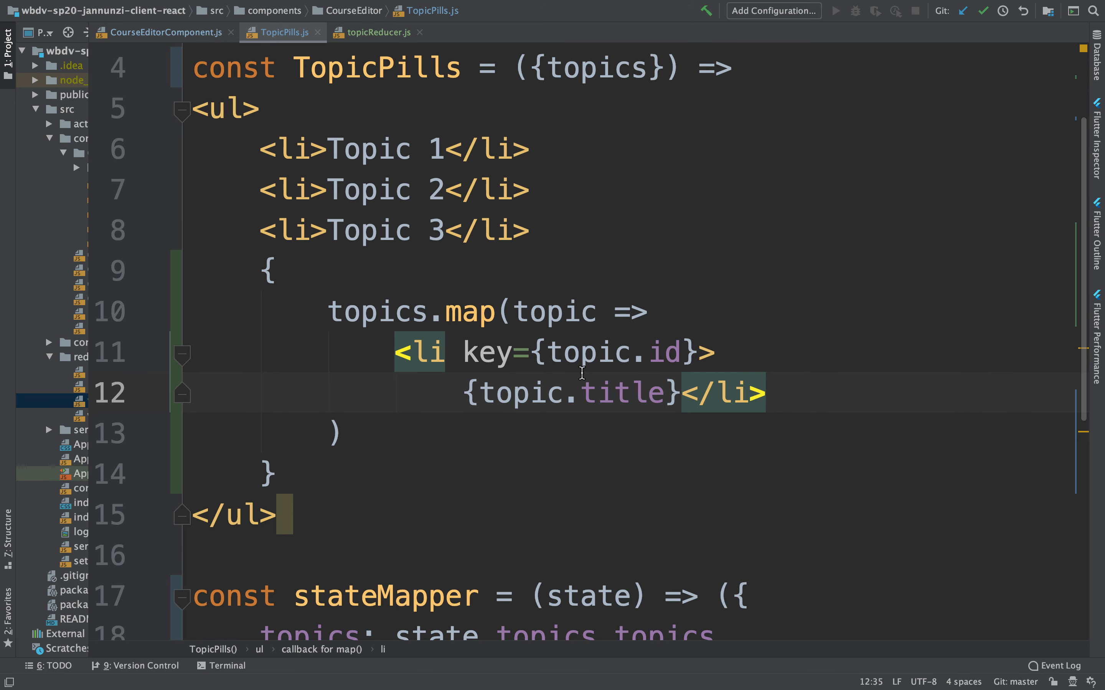
pyautogui.moveTo(693, 411)
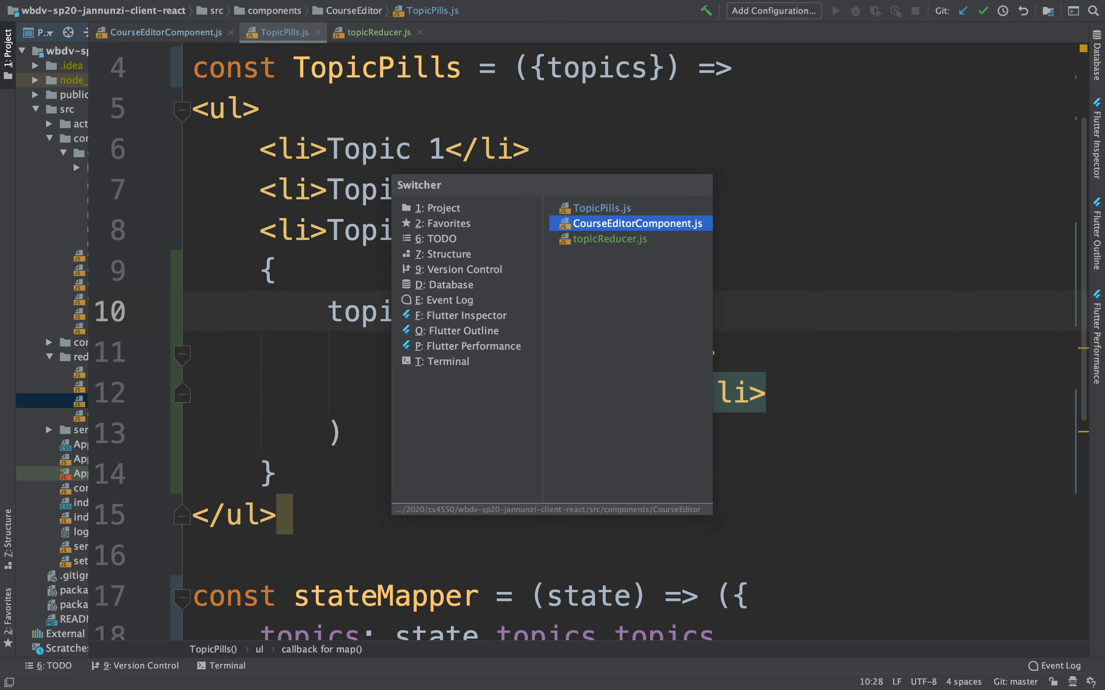
pyautogui.click(612, 239)
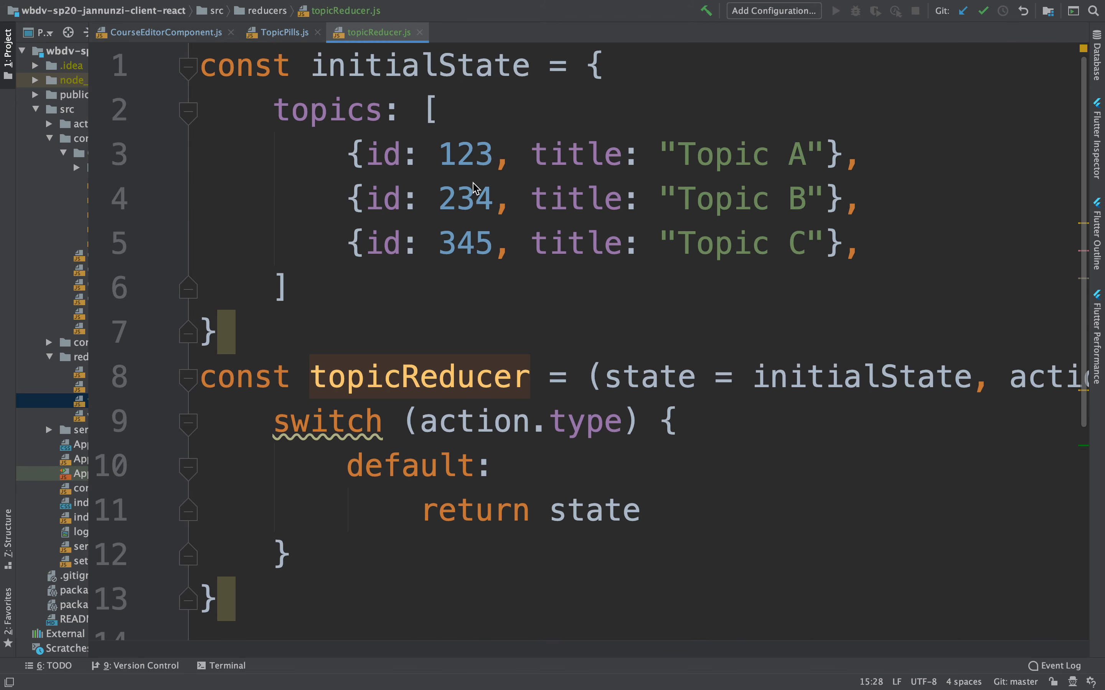
pyautogui.moveTo(811, 242)
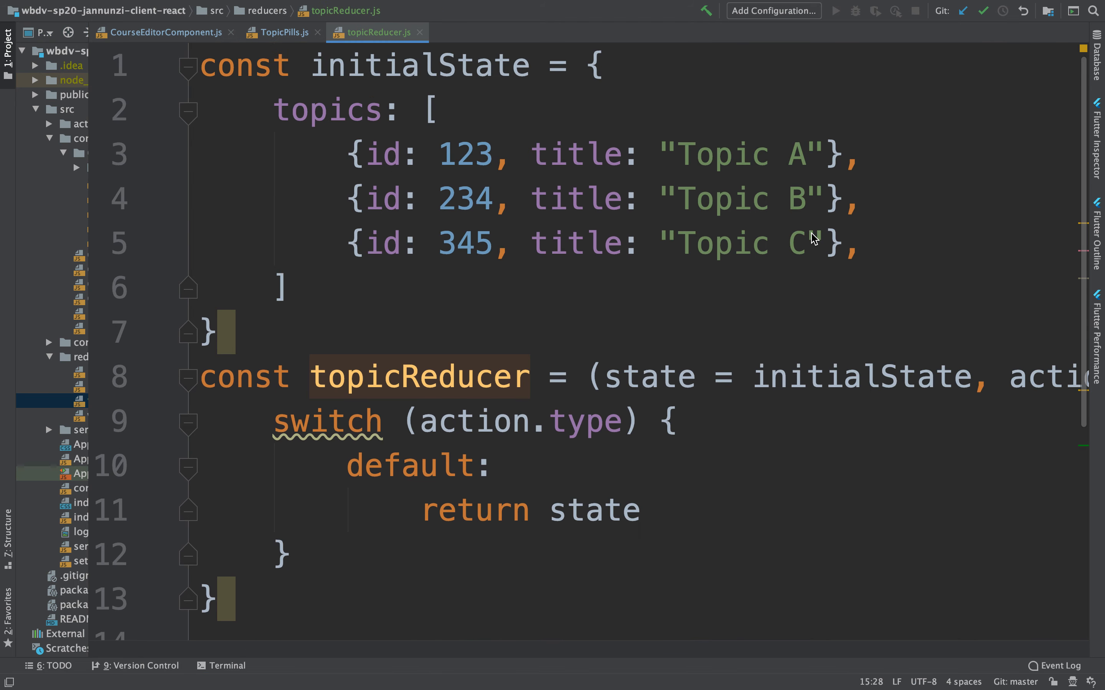
pyautogui.click(280, 32)
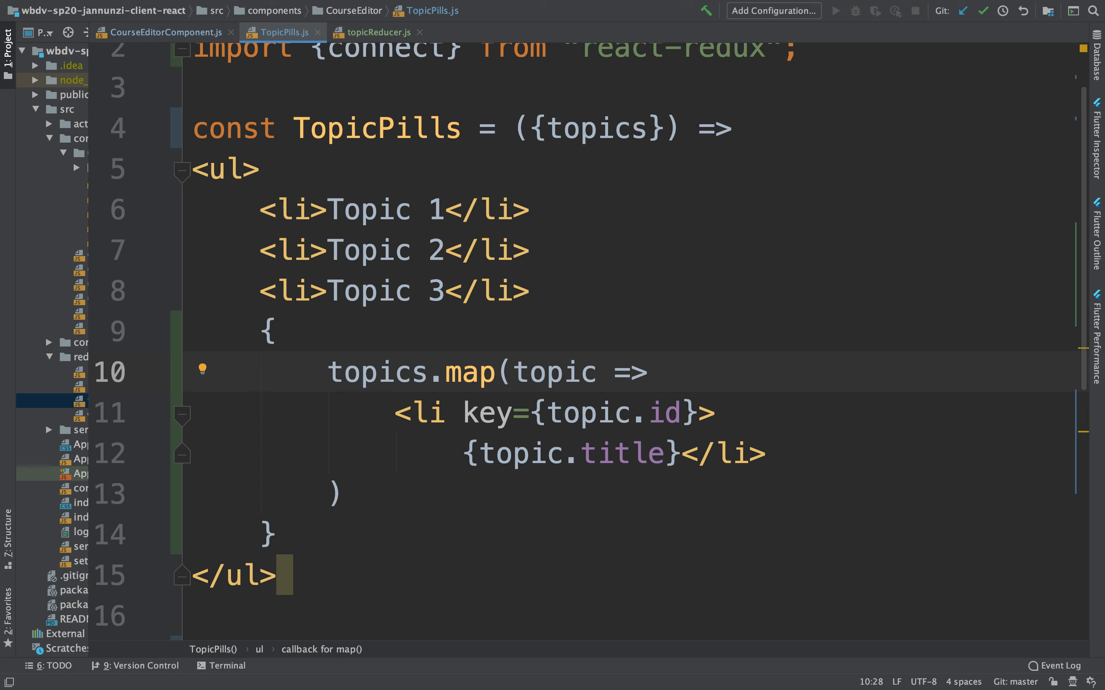
pyautogui.moveTo(638, 230)
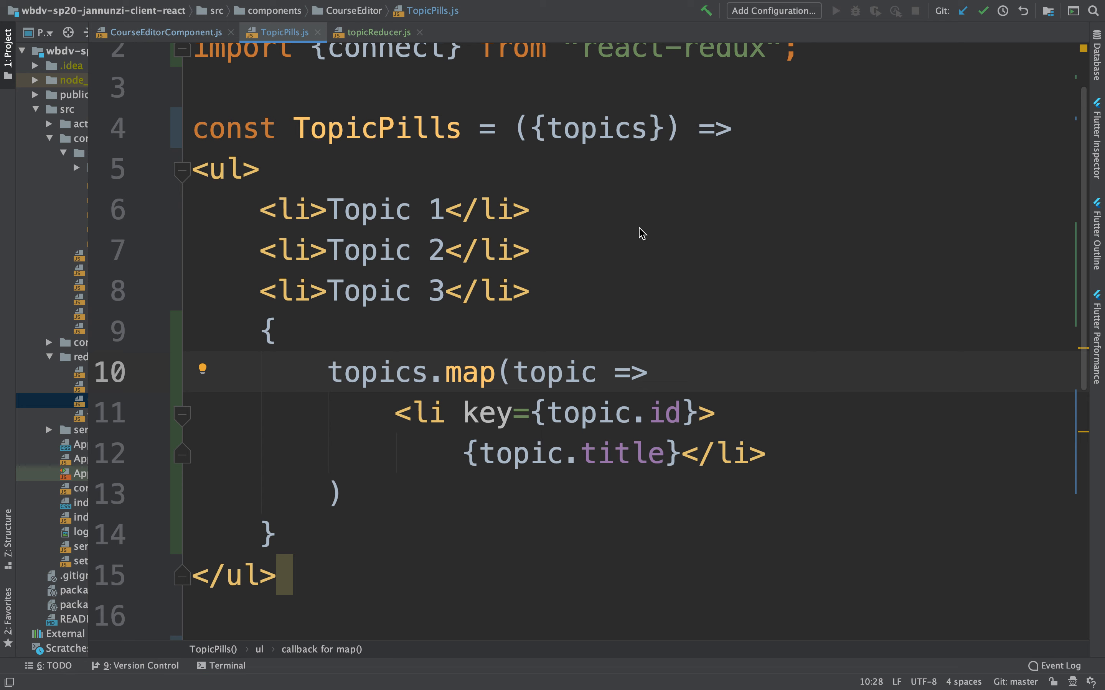
# - Replace const with class so TopicPills extends React.Component
pyautogui.doubleClick(232, 128)
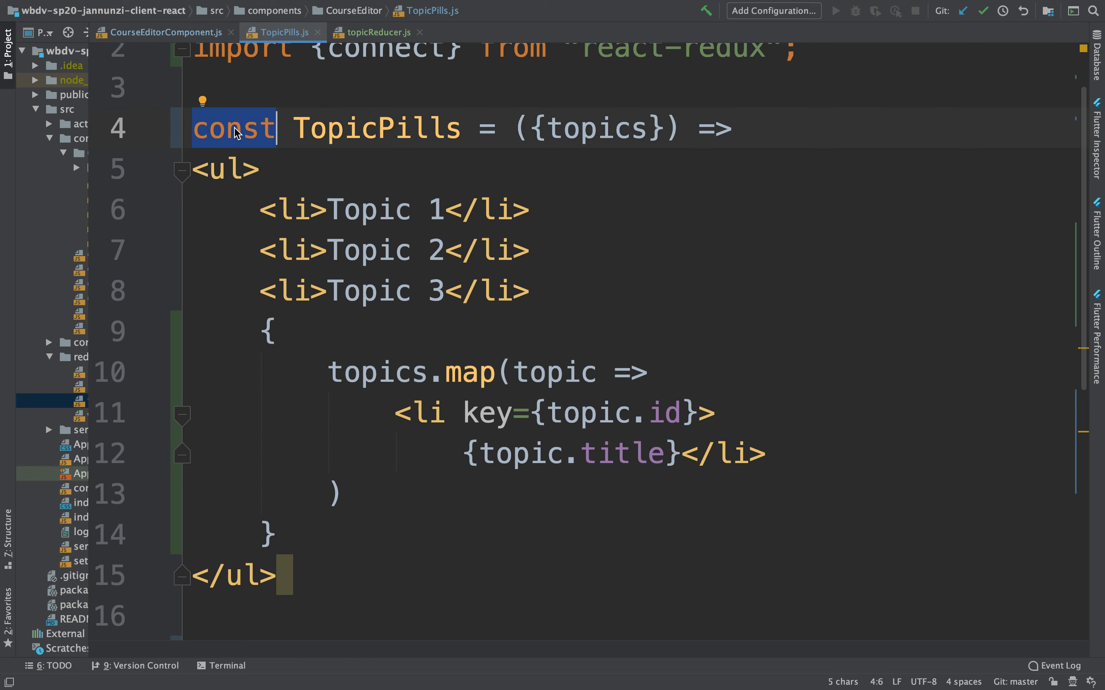
pyautogui.write('clas')
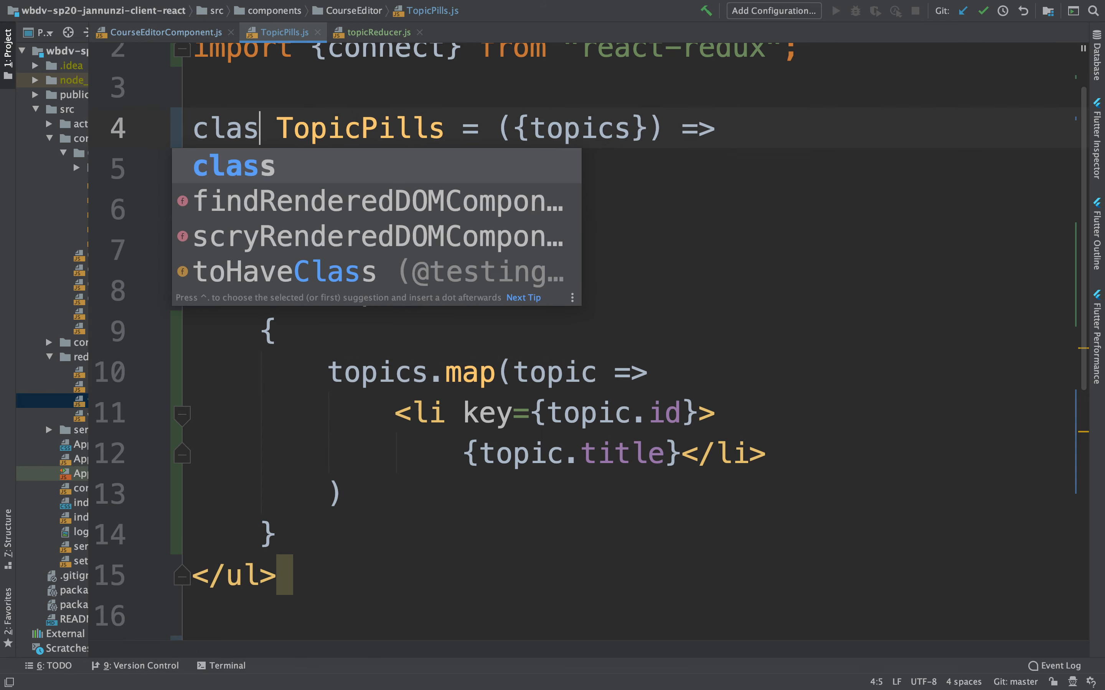
pyautogui.press('Tab')
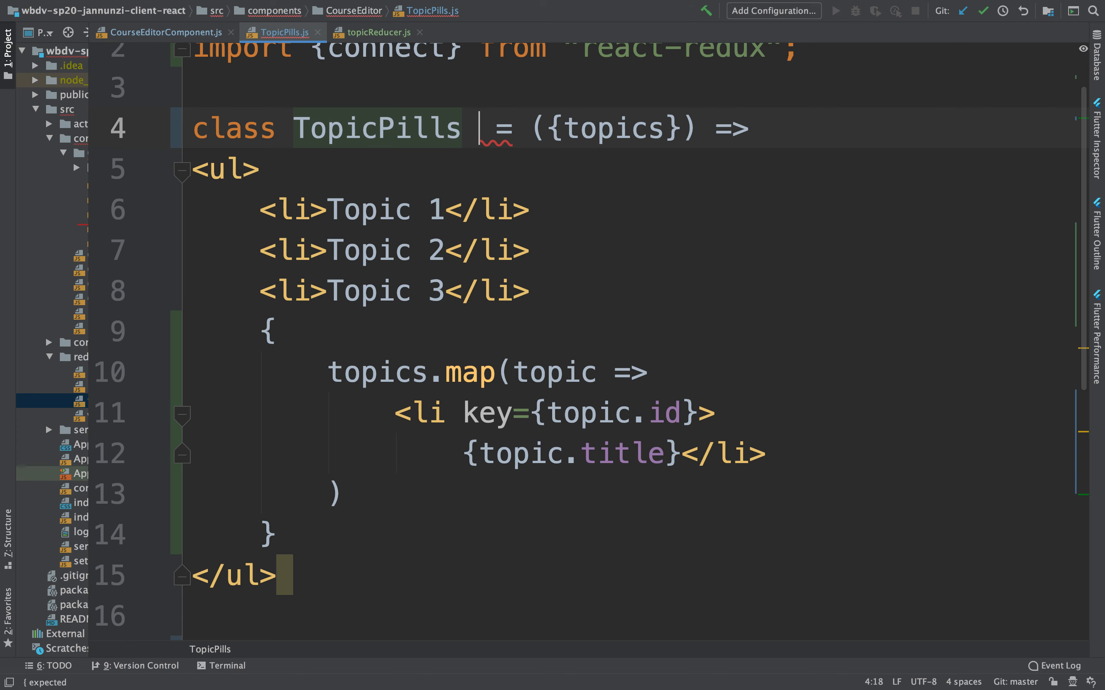
pyautogui.write('extends')
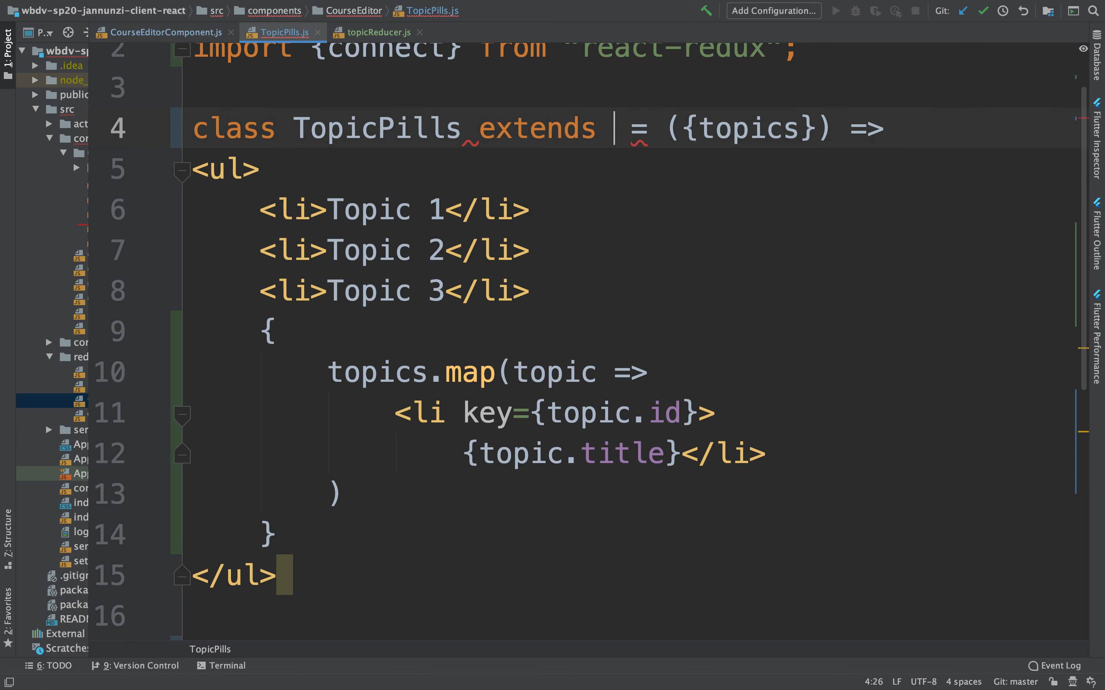
pyautogui.write('React.Component')
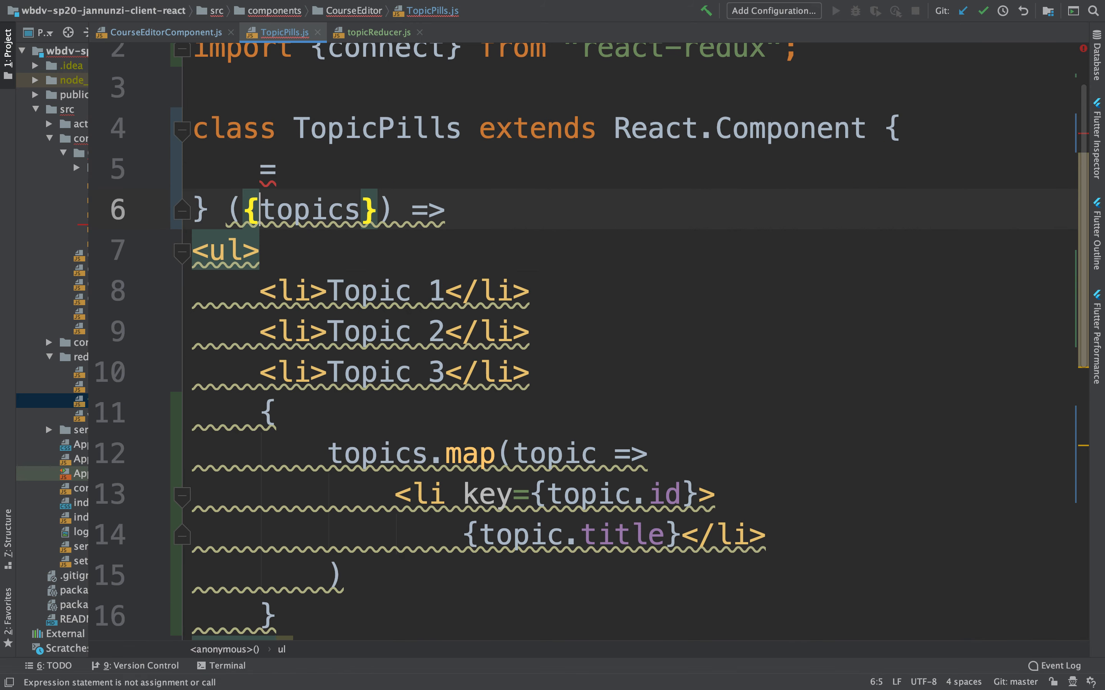
# - Add a render() method returning the div-wrapped list mapped from this.props.topics
pyautogui.write('render() {')
pyautogui.write('return (')
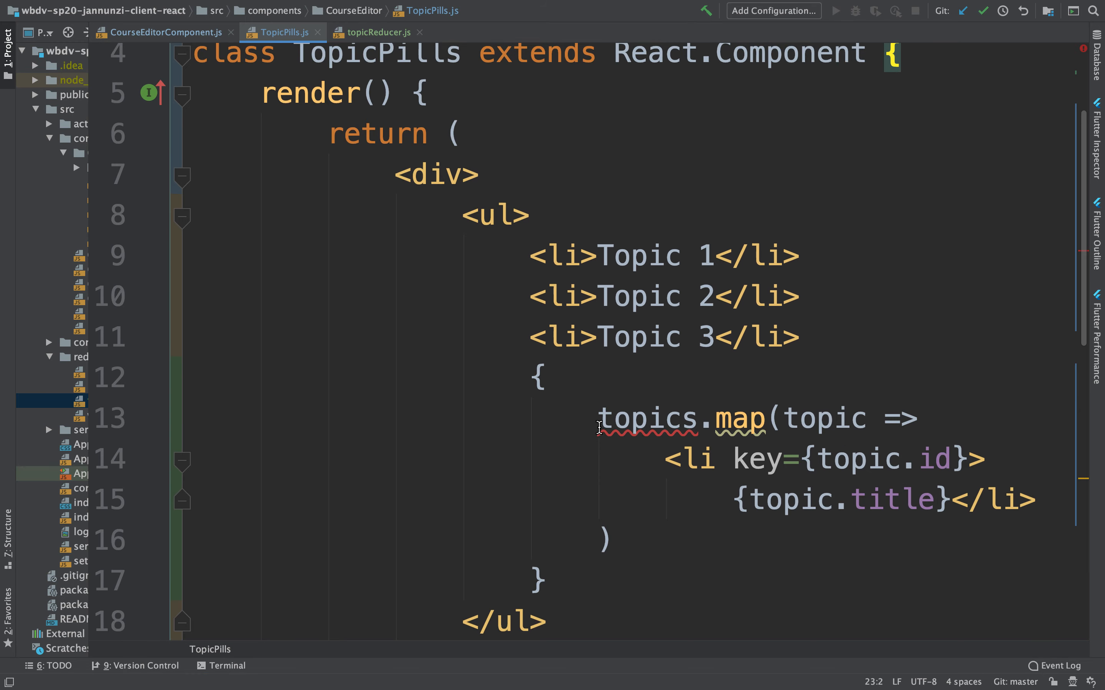
pyautogui.write('this.props.')
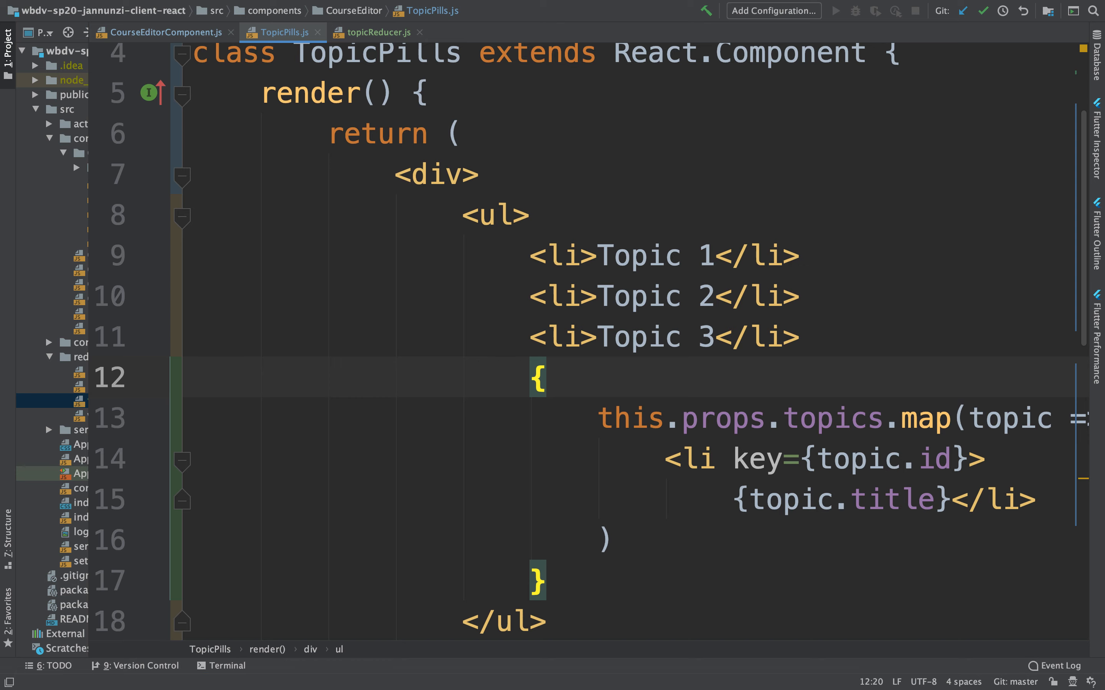
pyautogui.press('cmd+tab')
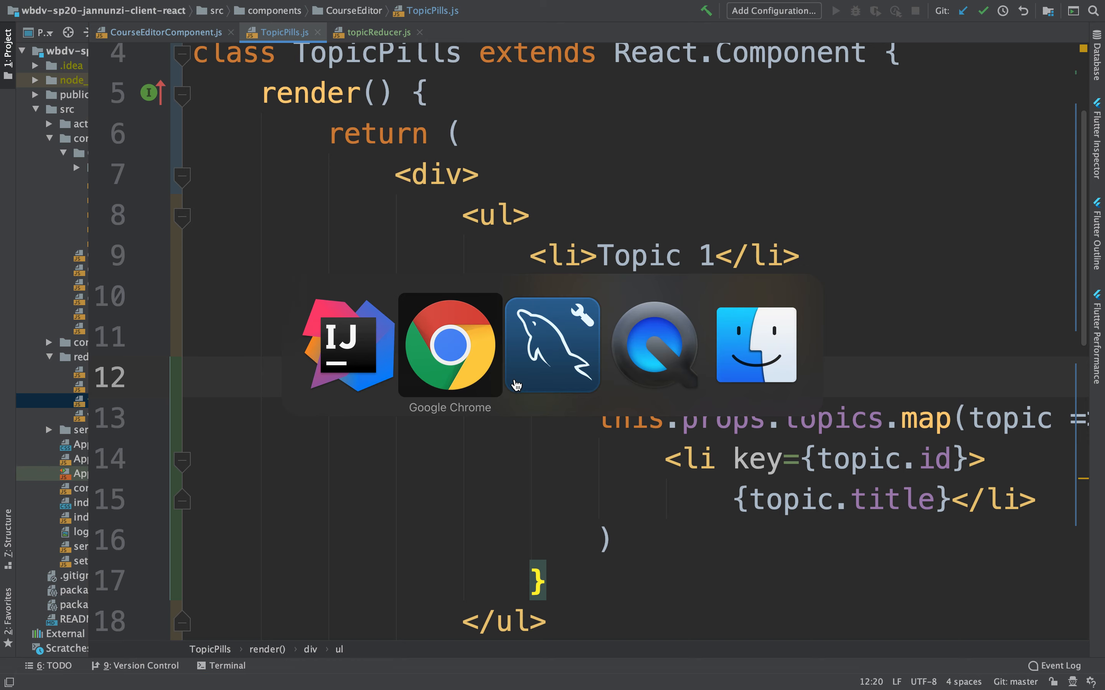
# - Switch to Chrome to see Topics A, B and C rendered after Topics 1–3
pyautogui.click(449, 345)
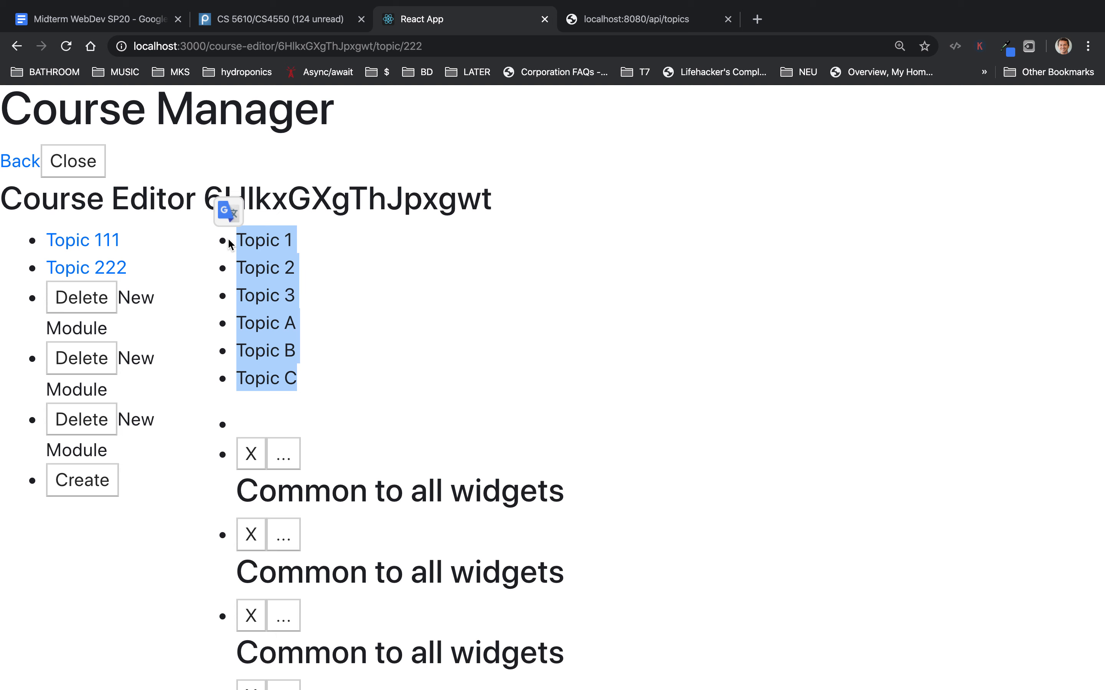
pyautogui.moveTo(364, 140)
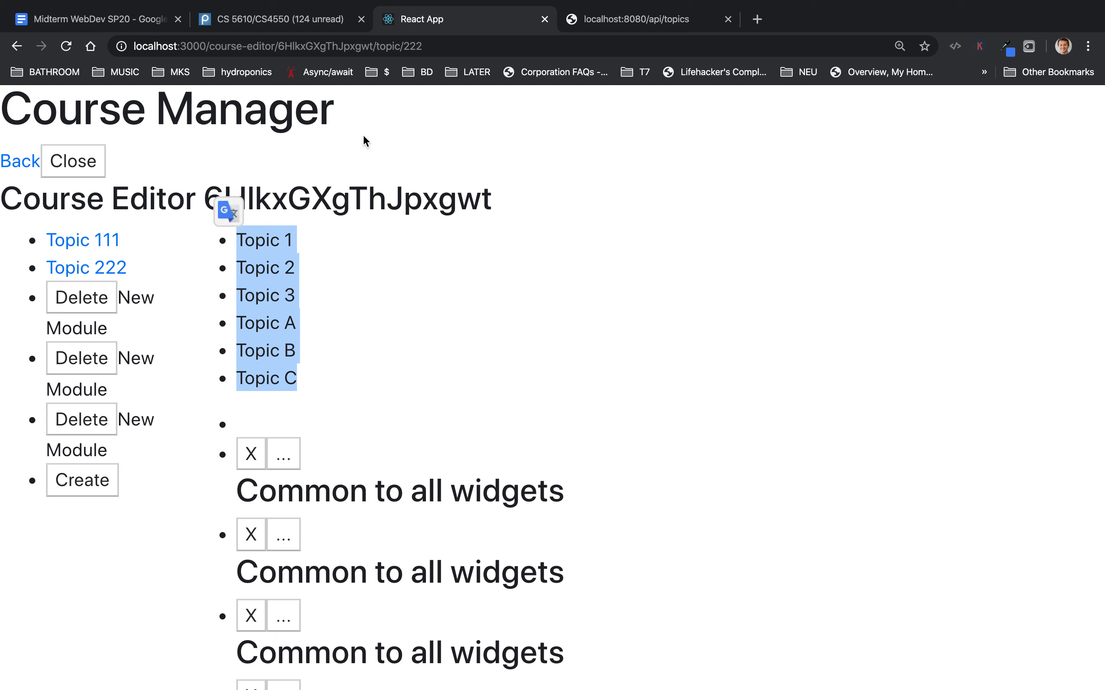